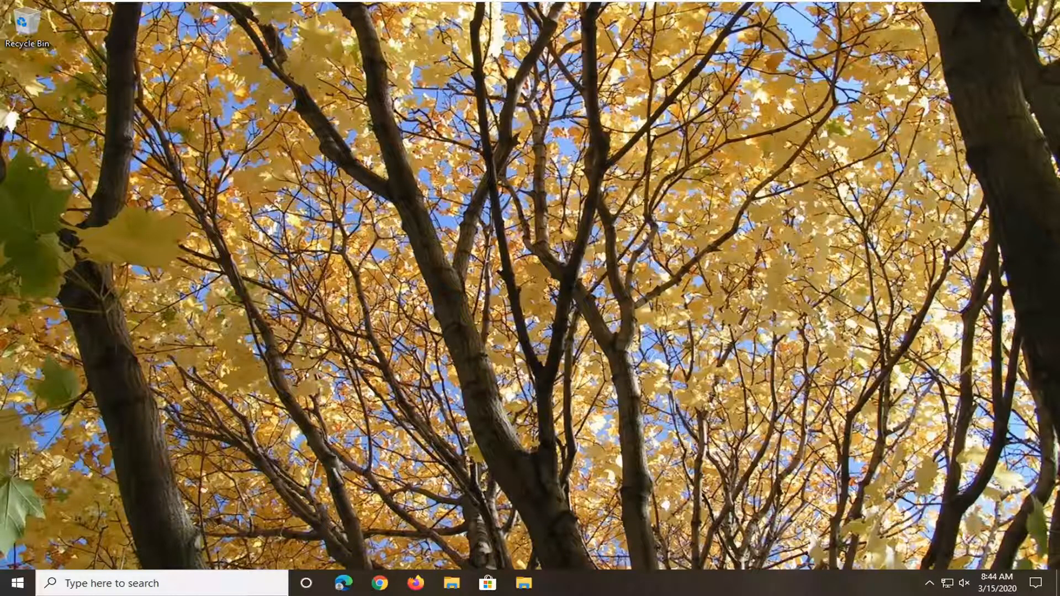
Search Start for 'reg' and run Registry Editor as administrator
left_click(13, 583)
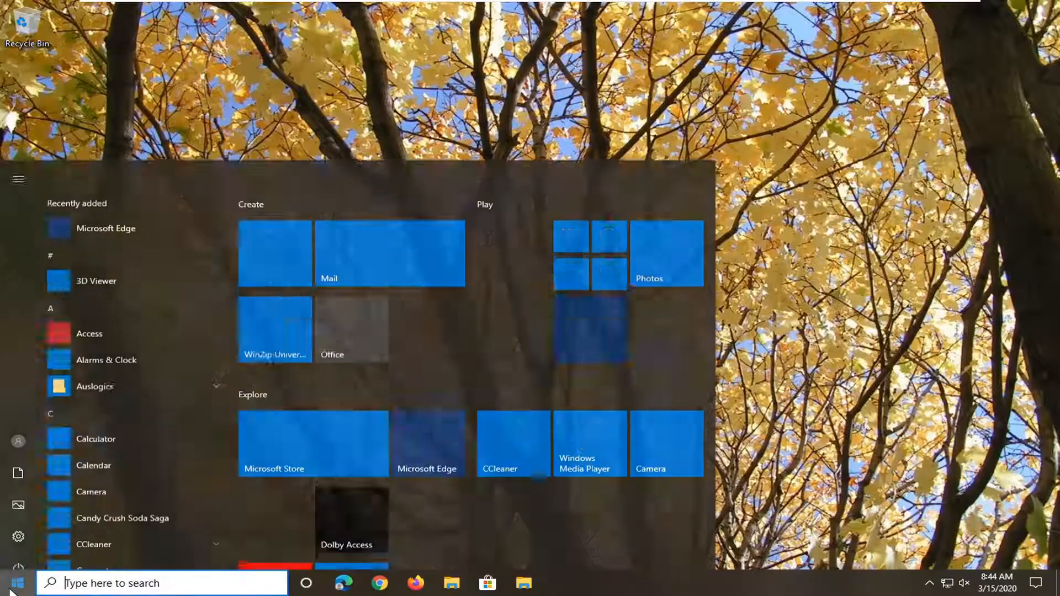
type("regedit")
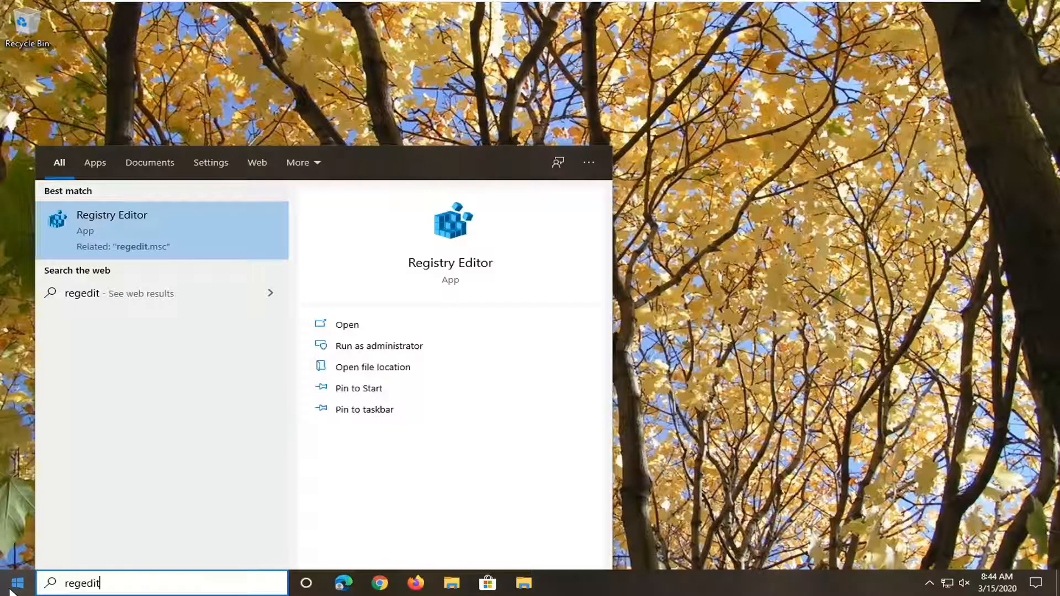
mouse_move(137, 553)
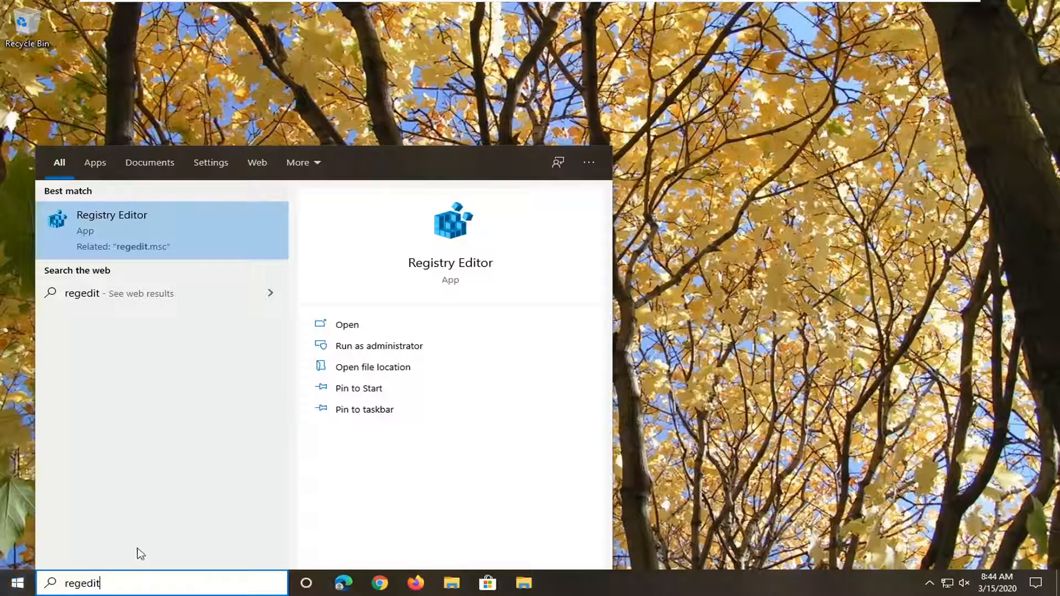
right_click(111, 230)
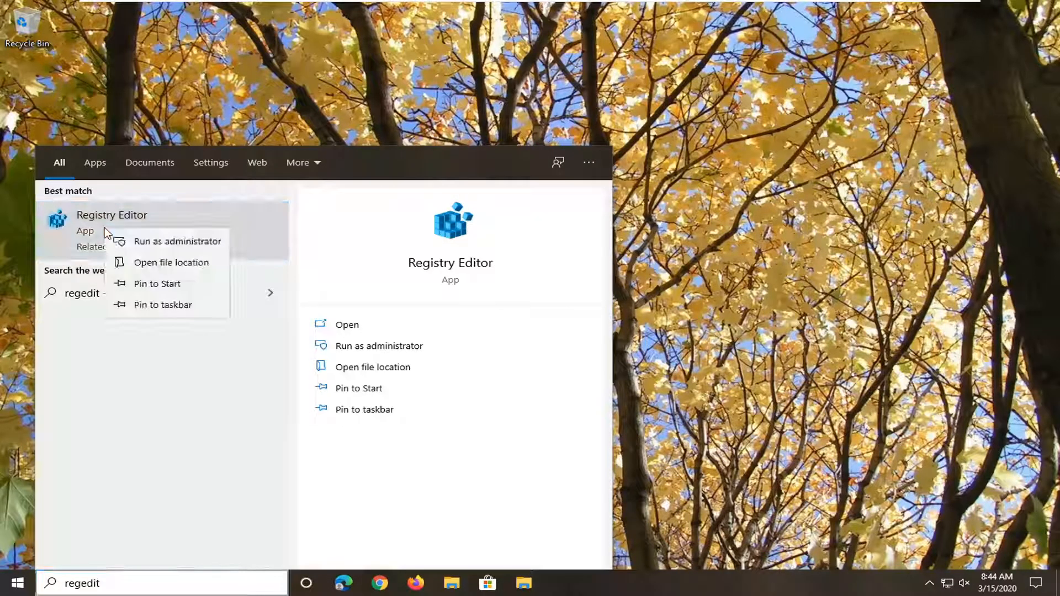
left_click(111, 230)
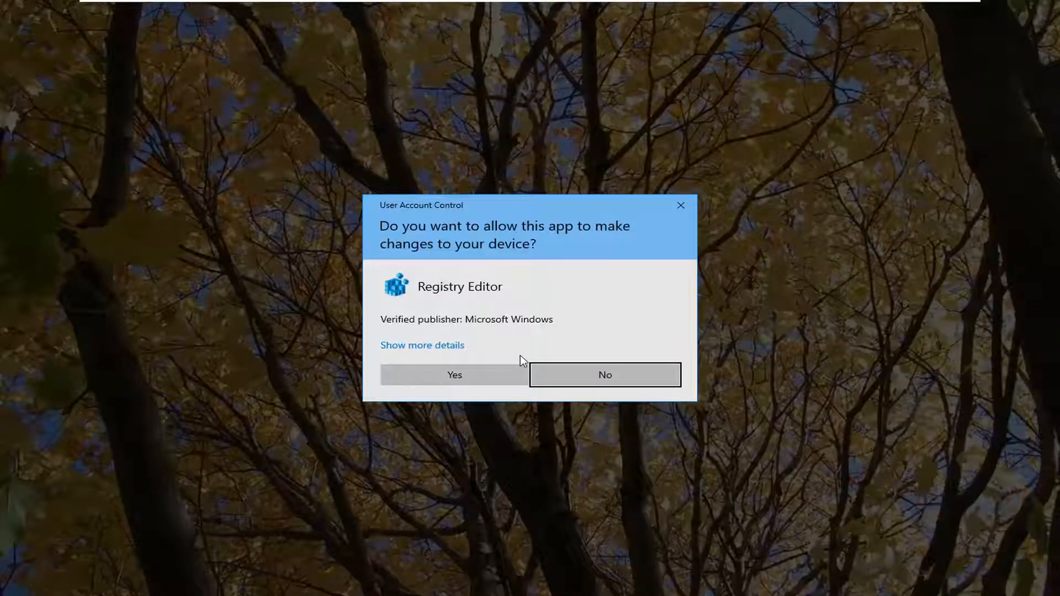
Approve the User Account Control prompt so Registry Editor opens
left_click(604, 375)
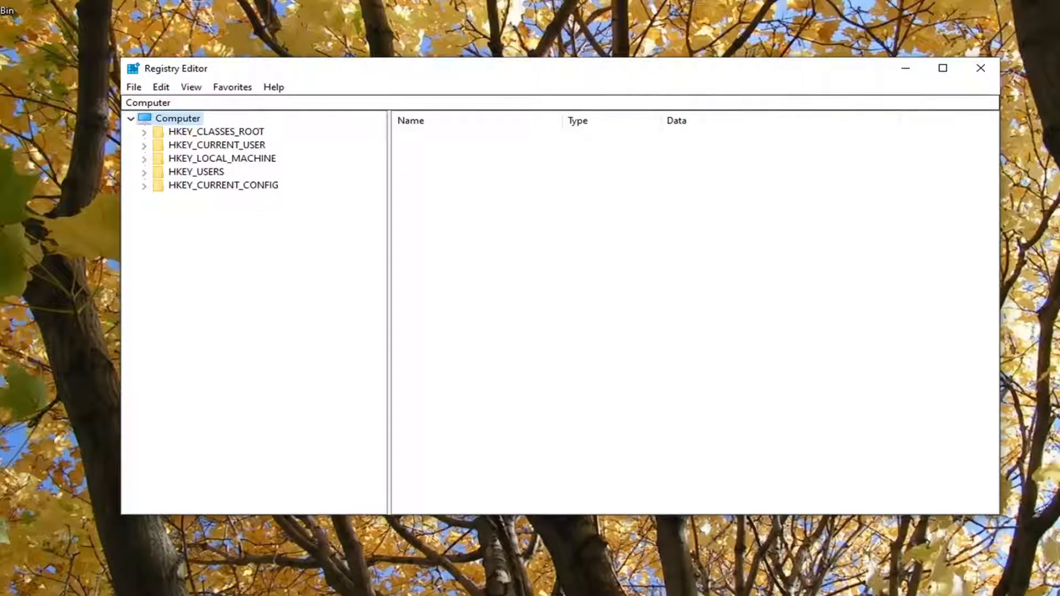
mouse_move(154, 92)
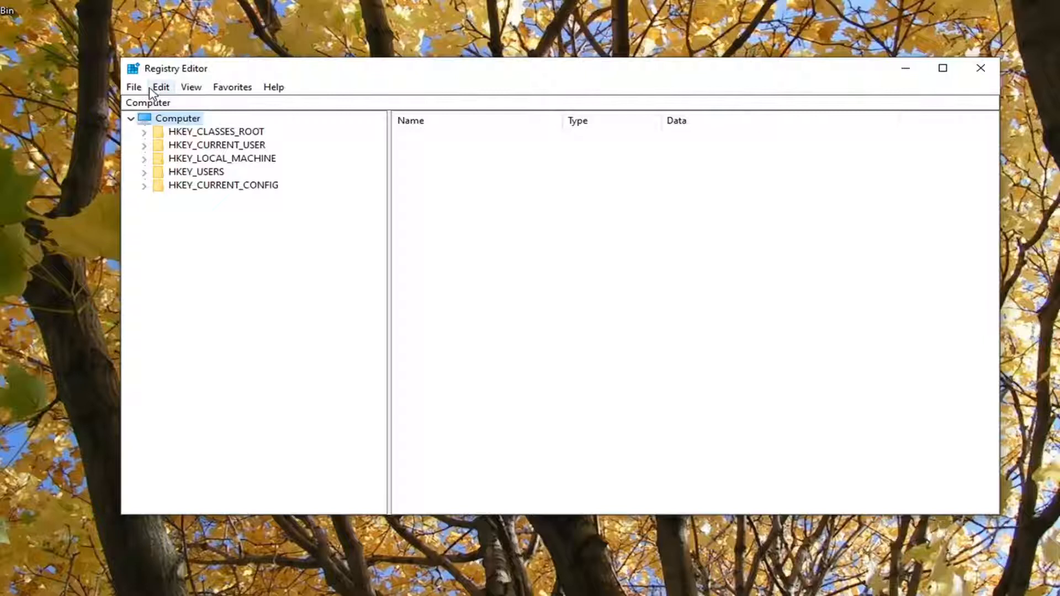
left_click(134, 86)
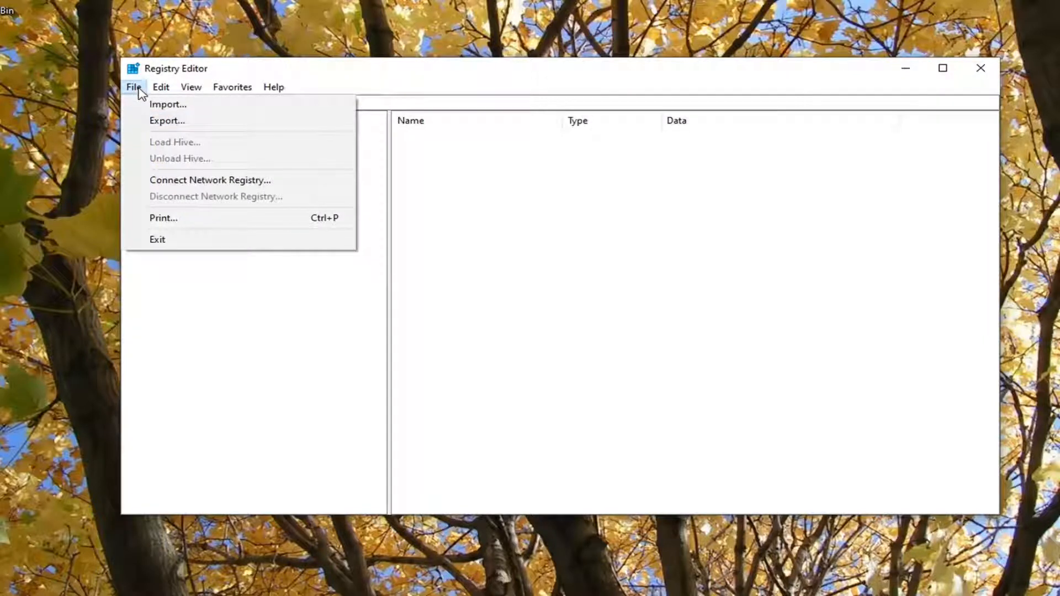
left_click(166, 121)
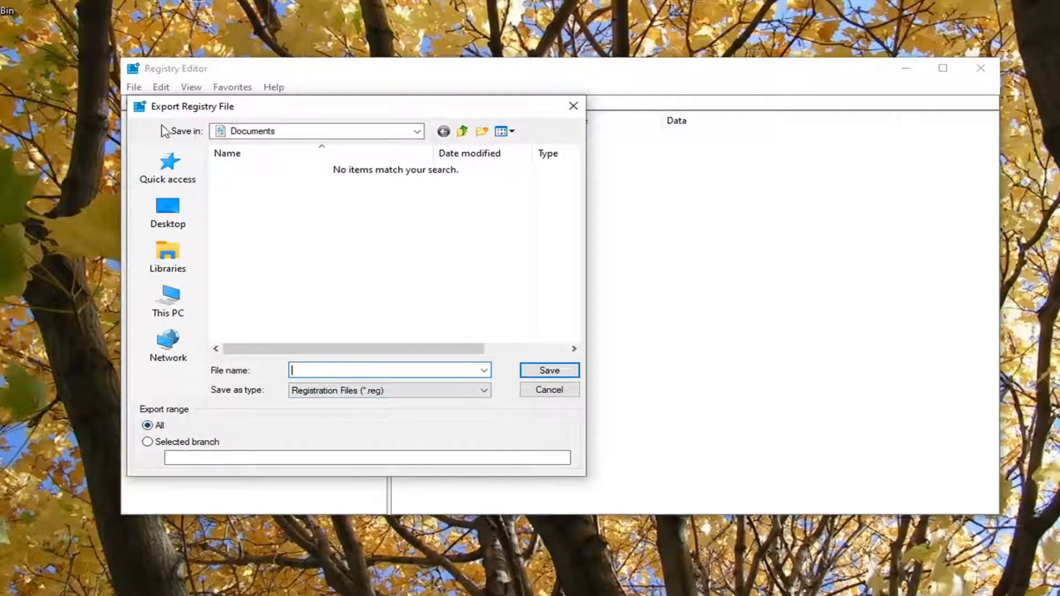
left_click(167, 211)
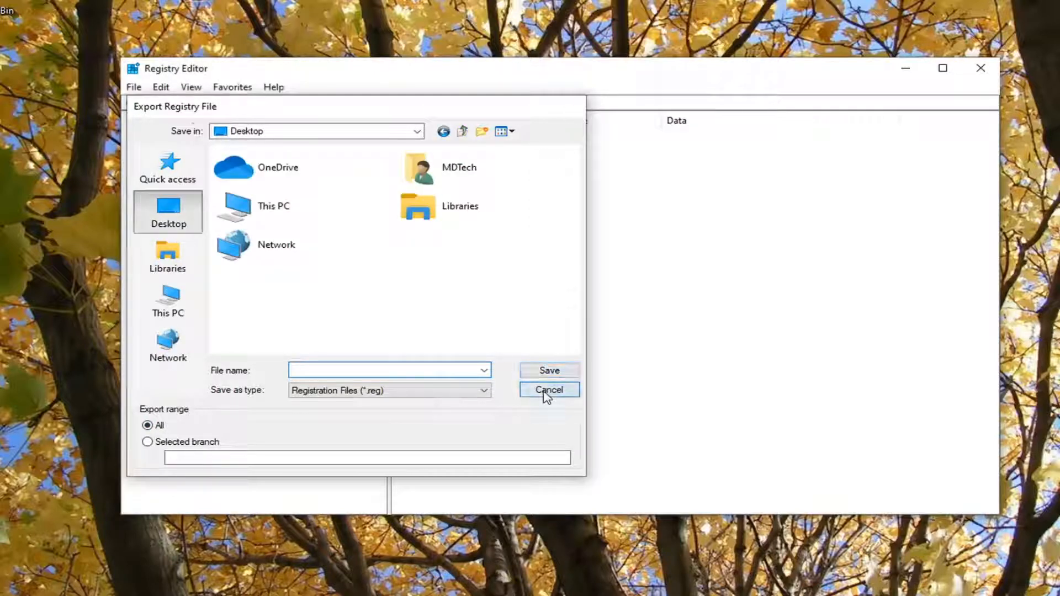
left_click(549, 389)
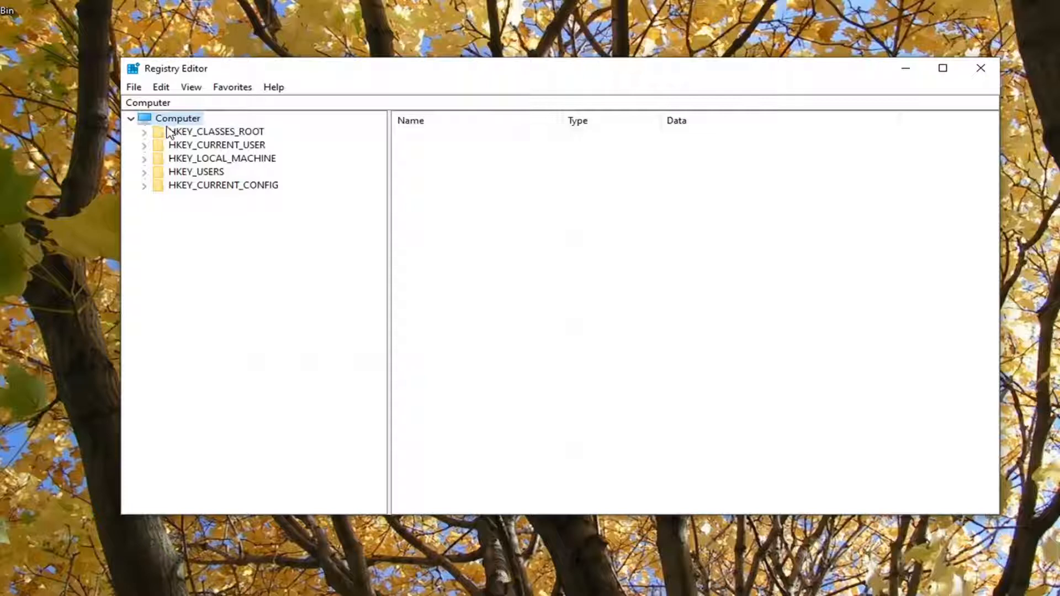
left_click(133, 86)
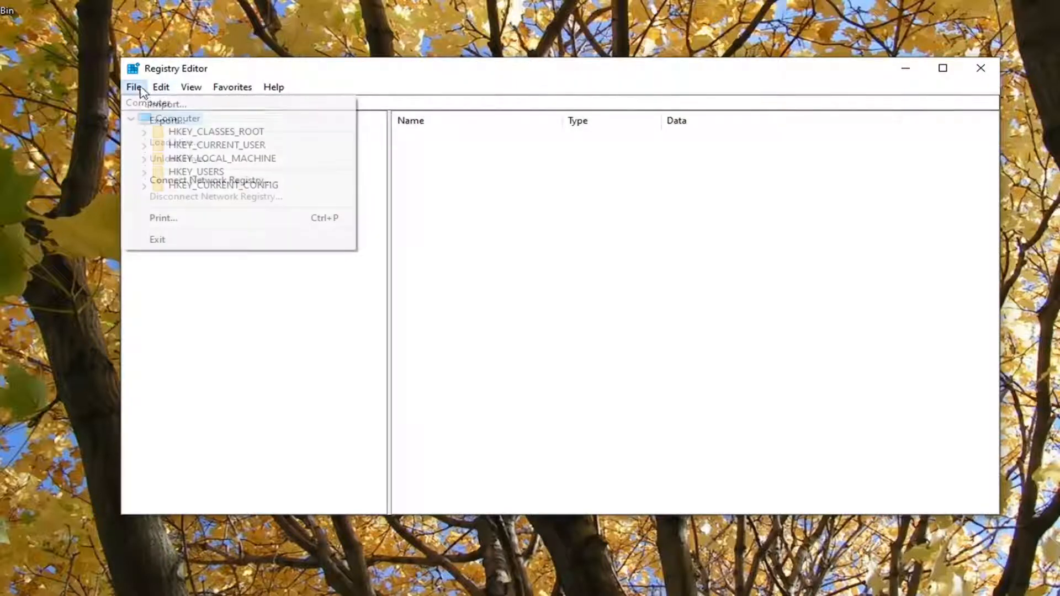
left_click(167, 104)
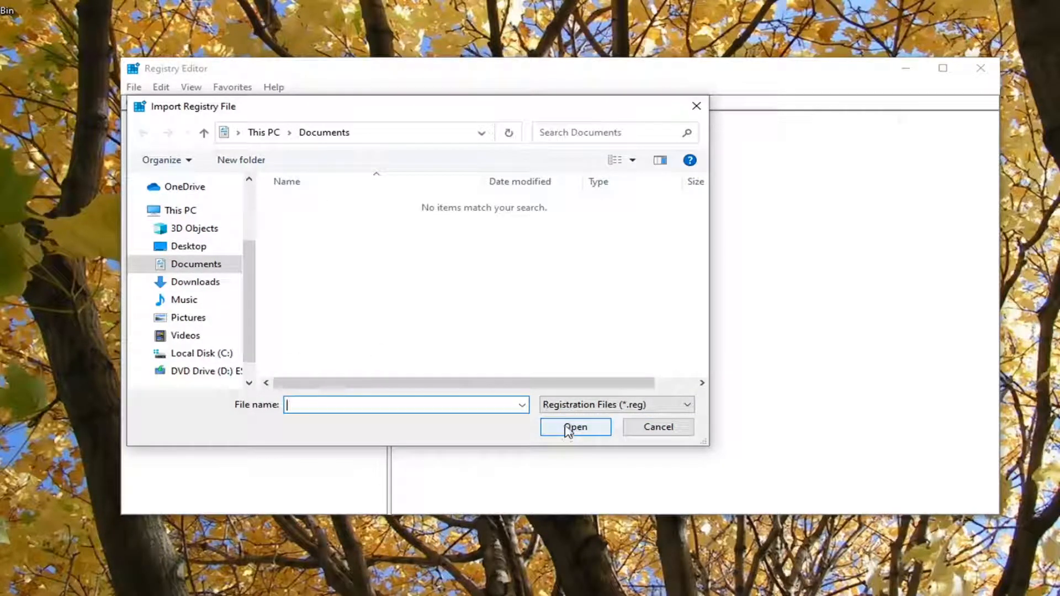
left_click(656, 427)
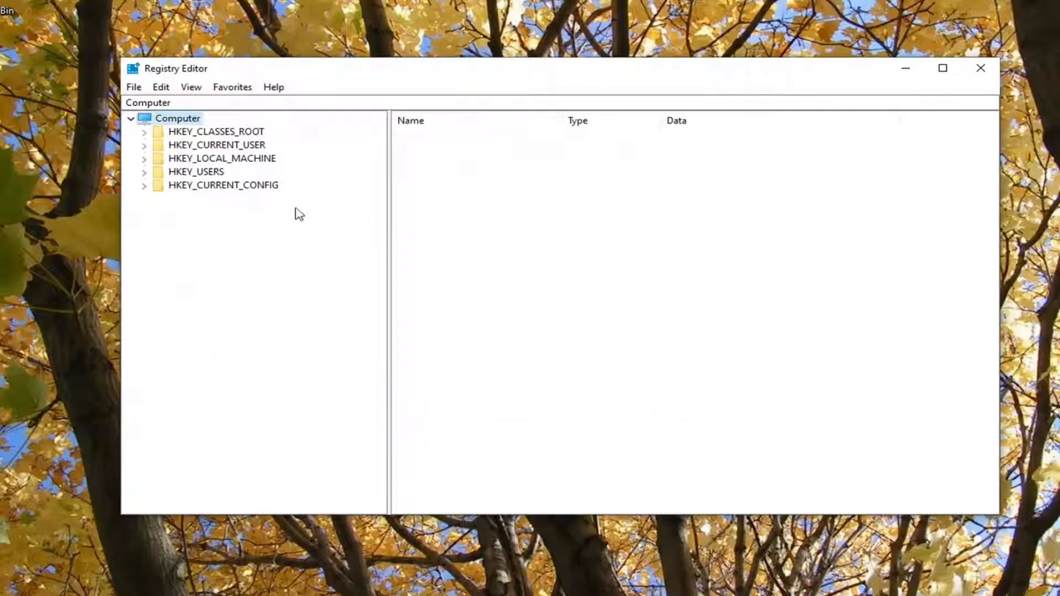
Expand HKEY_LOCAL_MACHINE\SYSTEM\CurrentControlSet down to the Services key
left_click(222, 158)
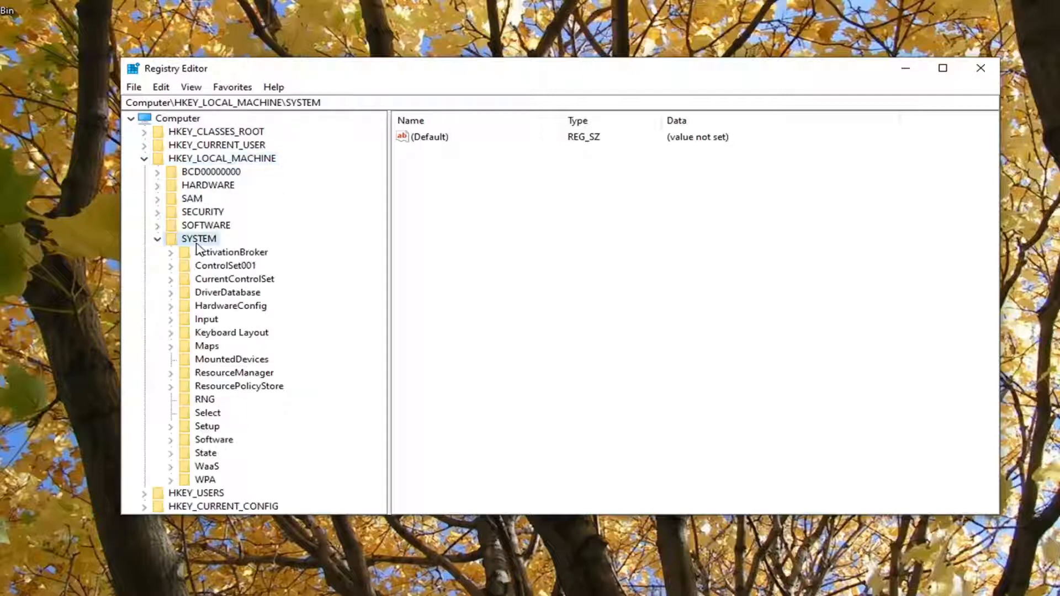
left_click(234, 279)
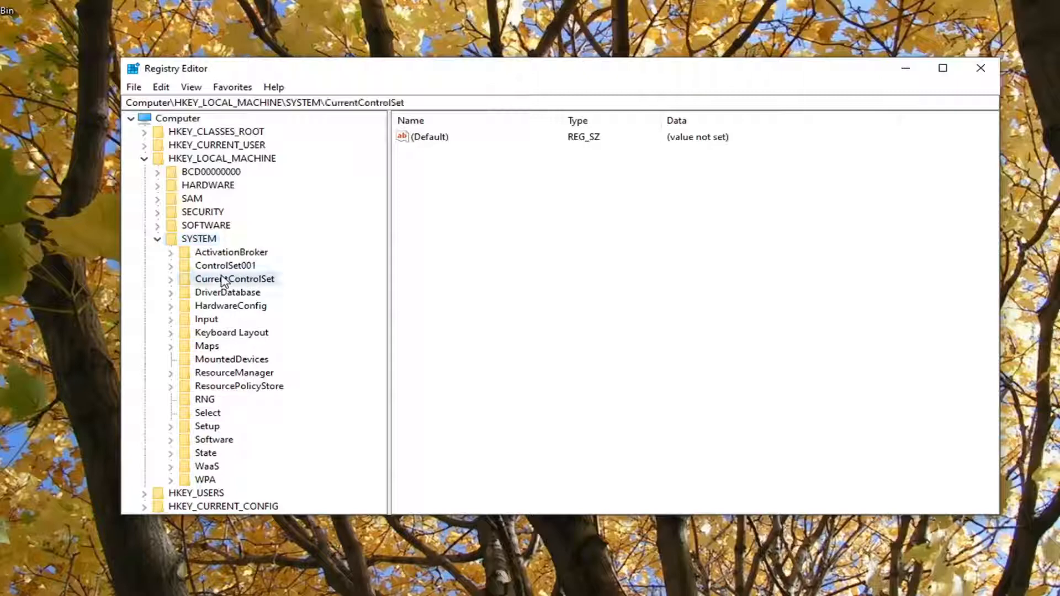
left_click(234, 278)
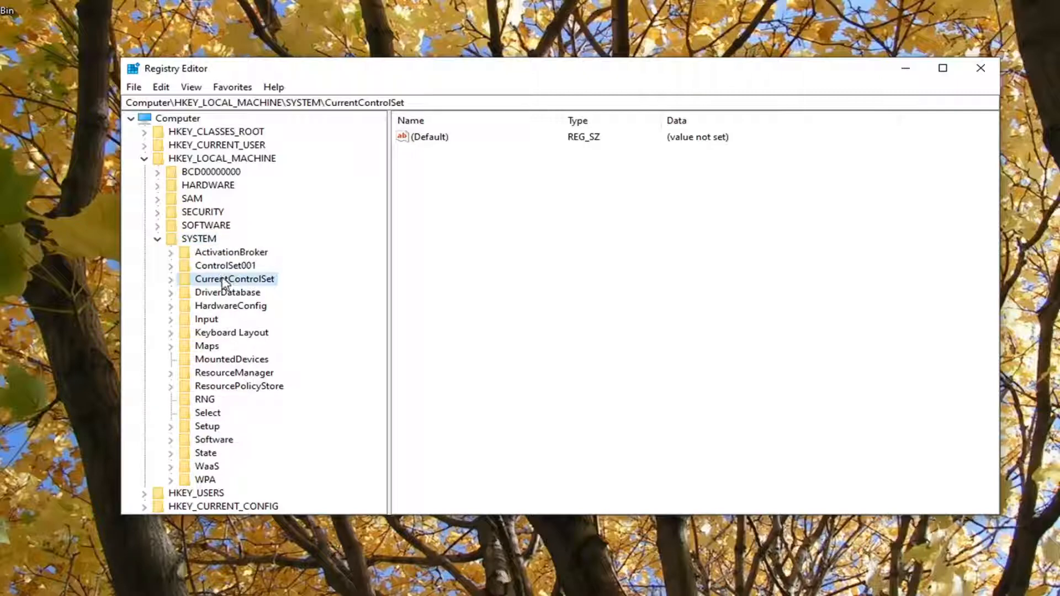
left_click(170, 279)
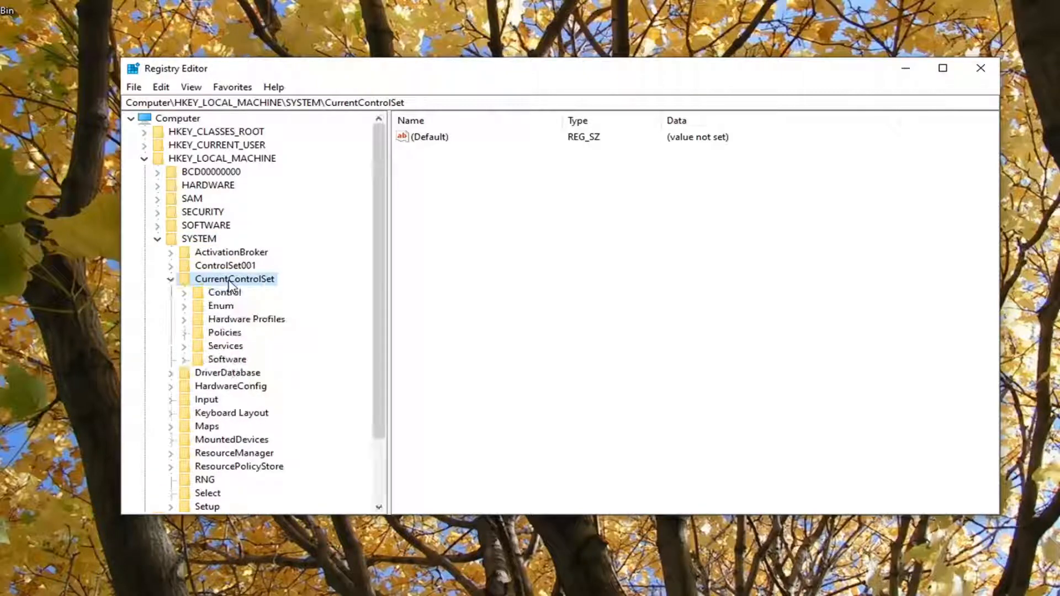
left_click(225, 346)
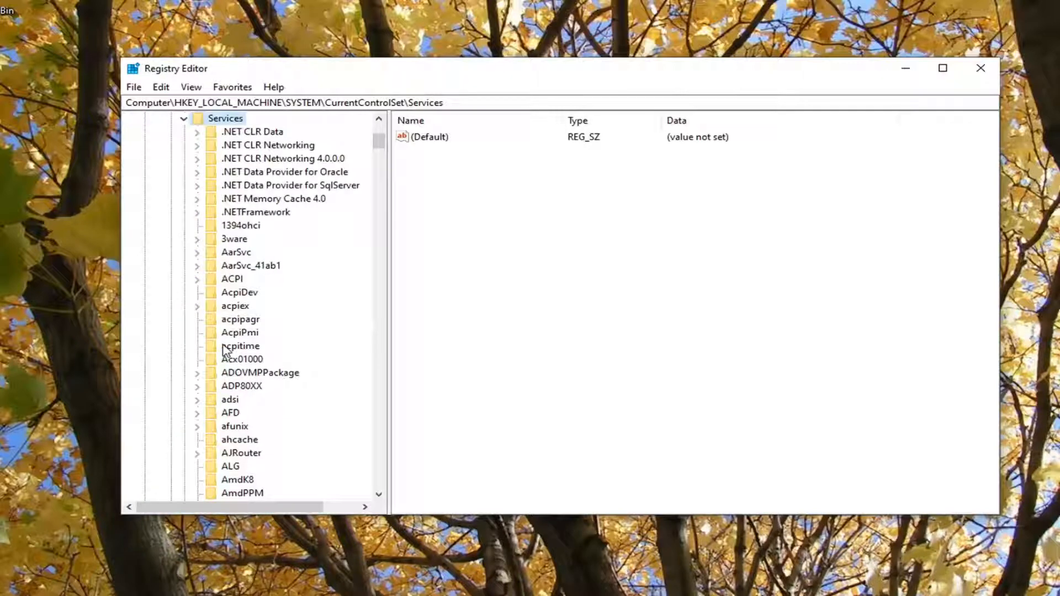
Locate the WebClient service and select its Parameters key
scroll("down", 3)
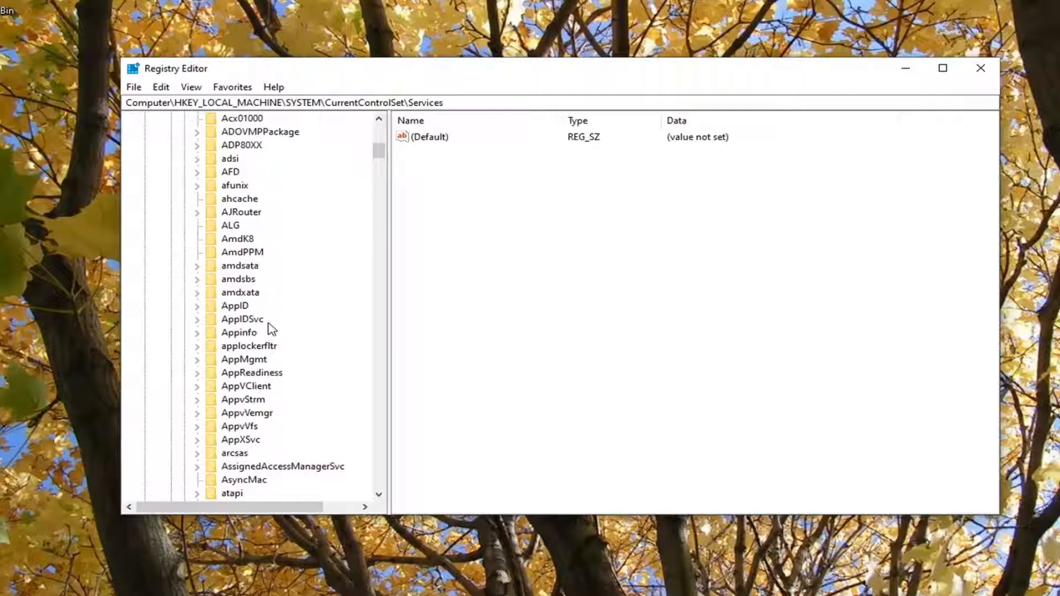
scroll("down", 3)
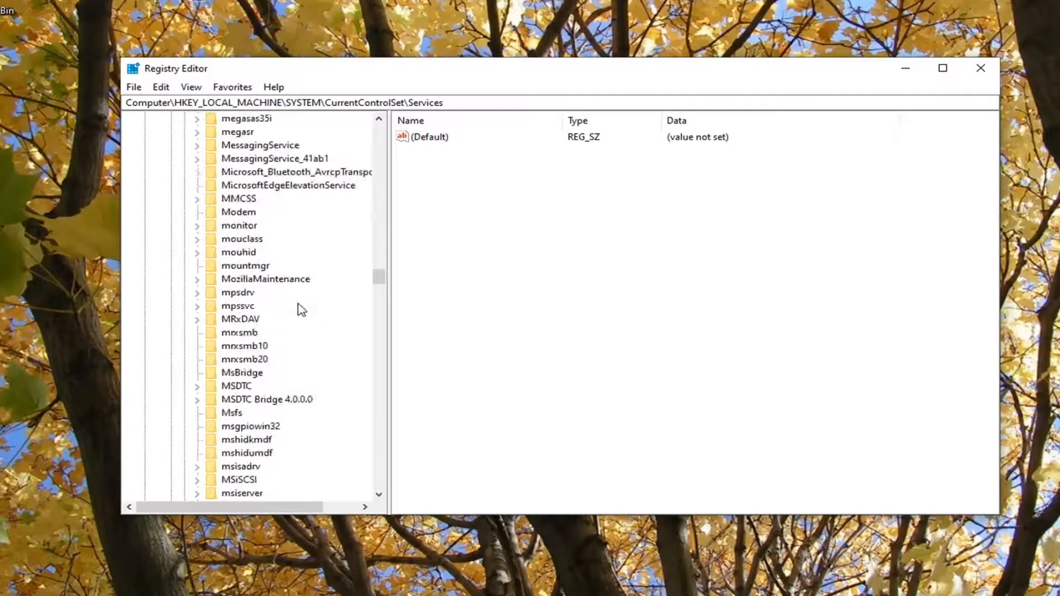
left_click(243, 426)
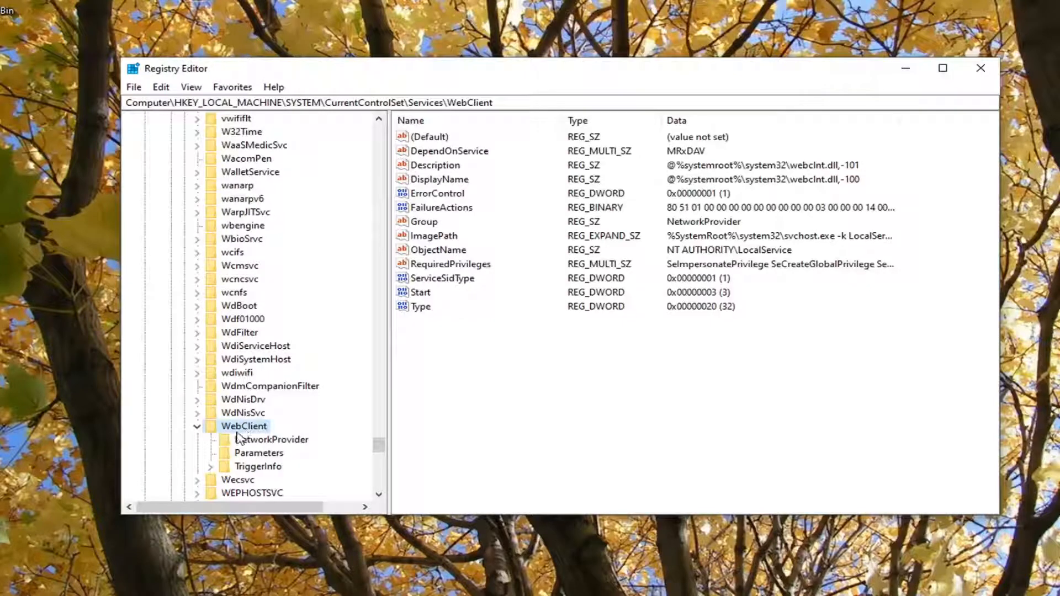
left_click(258, 453)
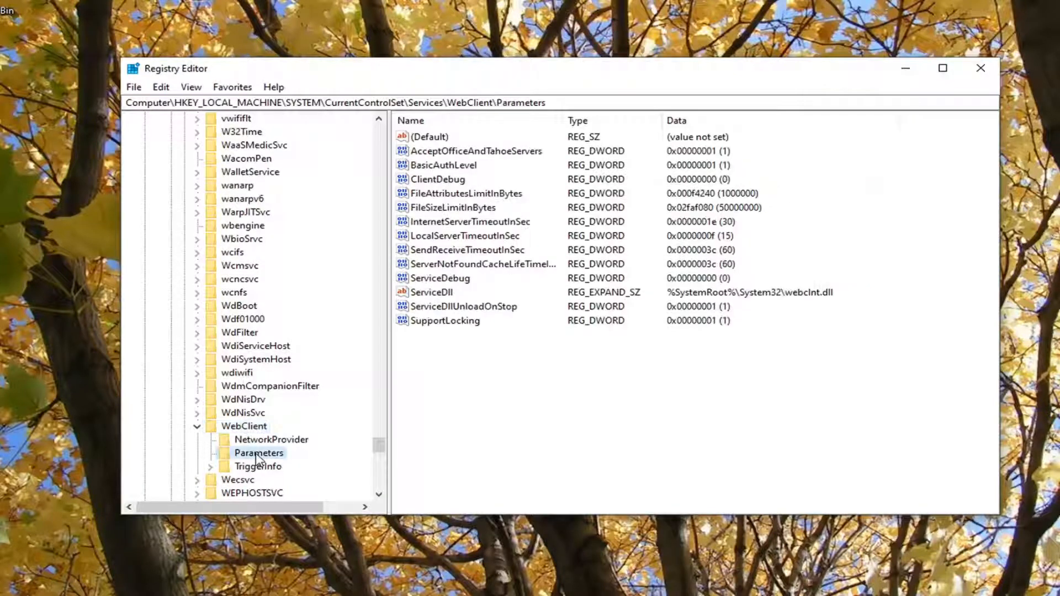
mouse_move(438, 351)
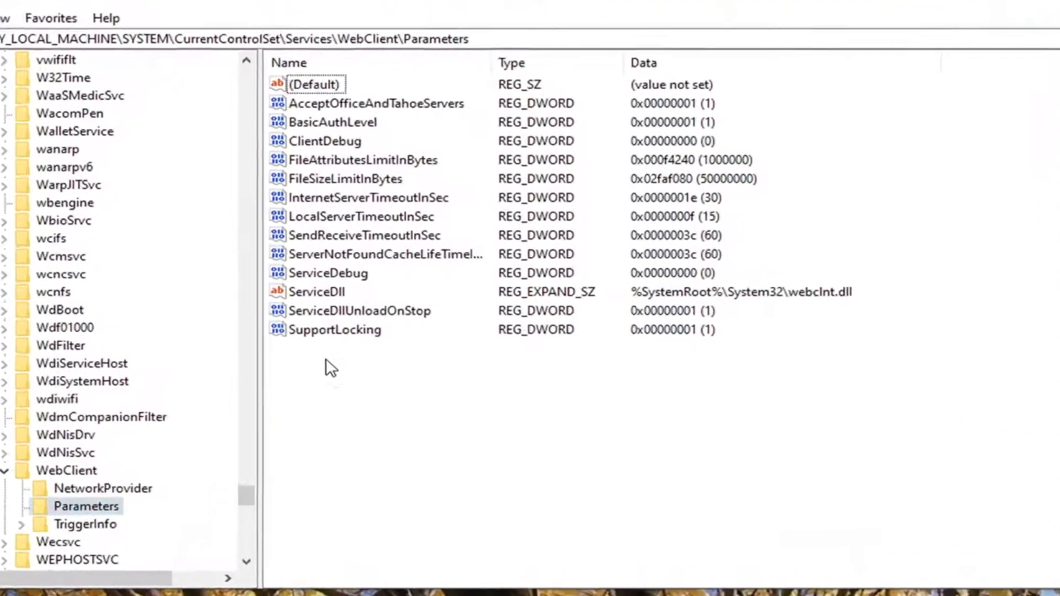
Create a new DWORD (32-bit) value named AuthForwardServerList in Parameters
right_click(331, 367)
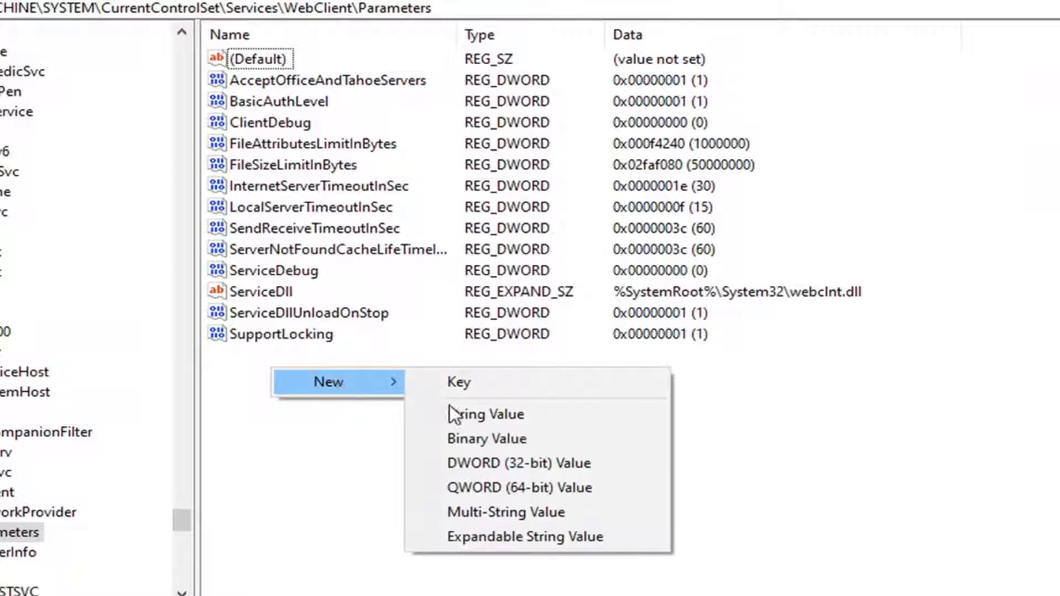
left_click(522, 462)
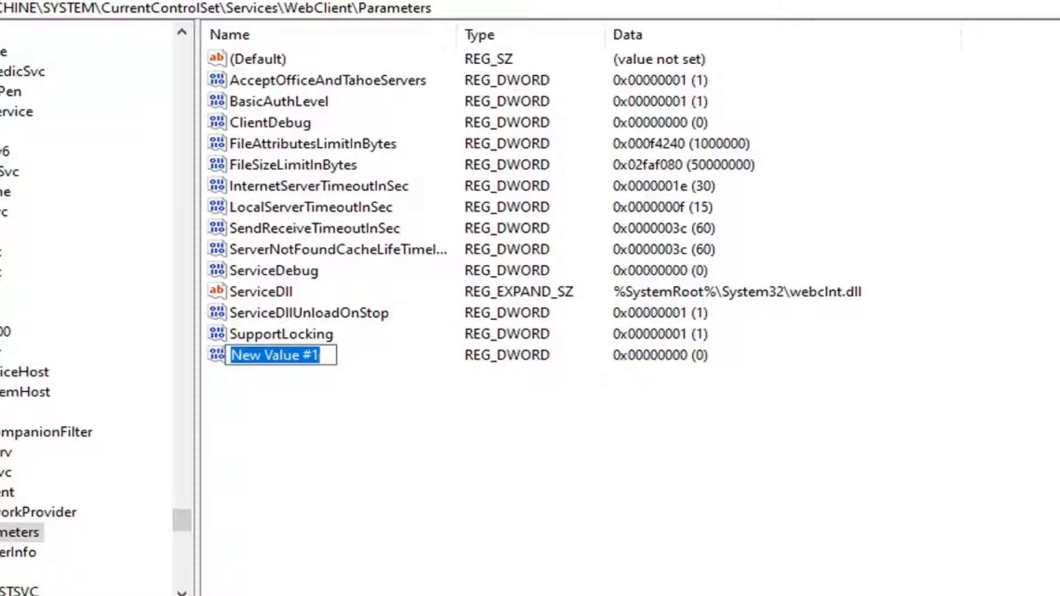
right_click(277, 354)
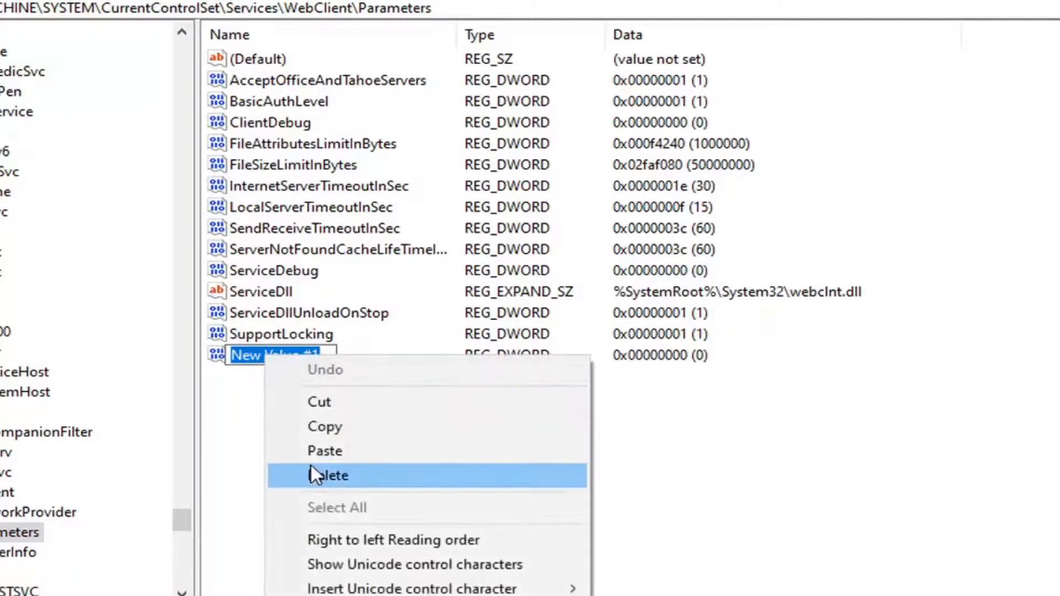
type("AuthForwardServerList")
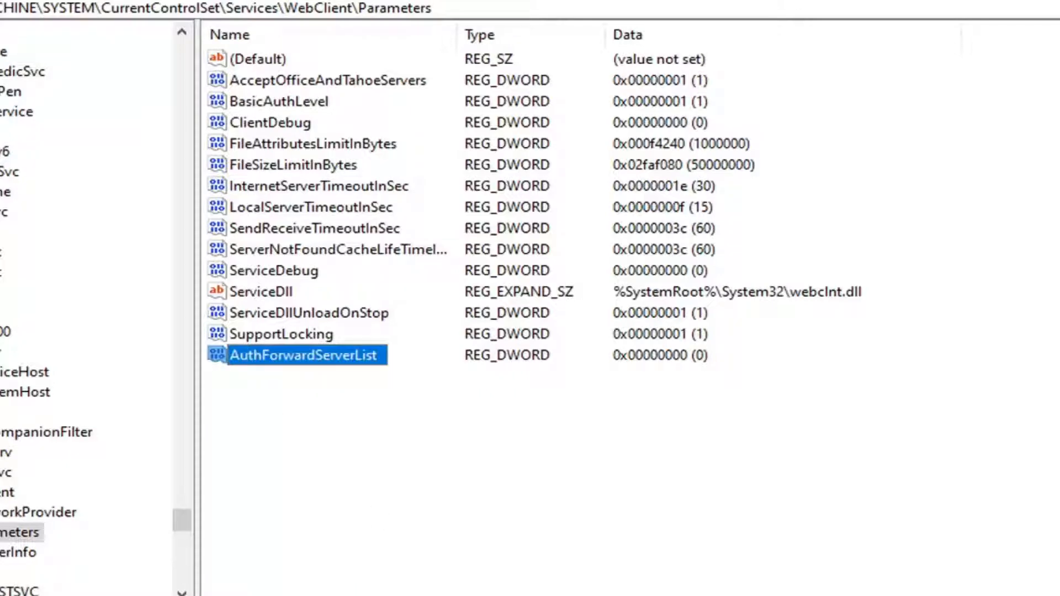
right_click(305, 355)
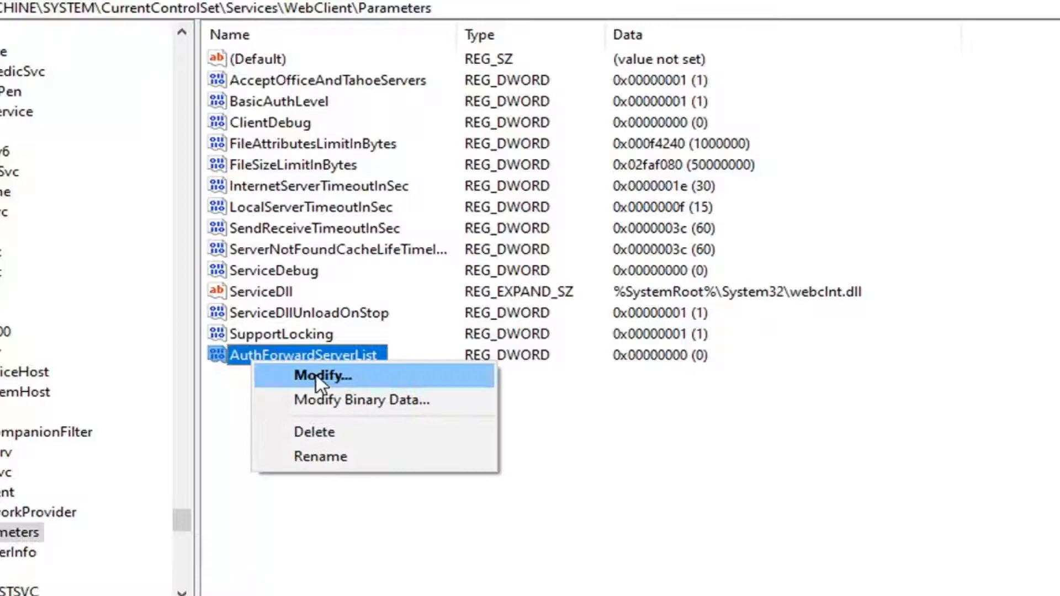
left_click(322, 376)
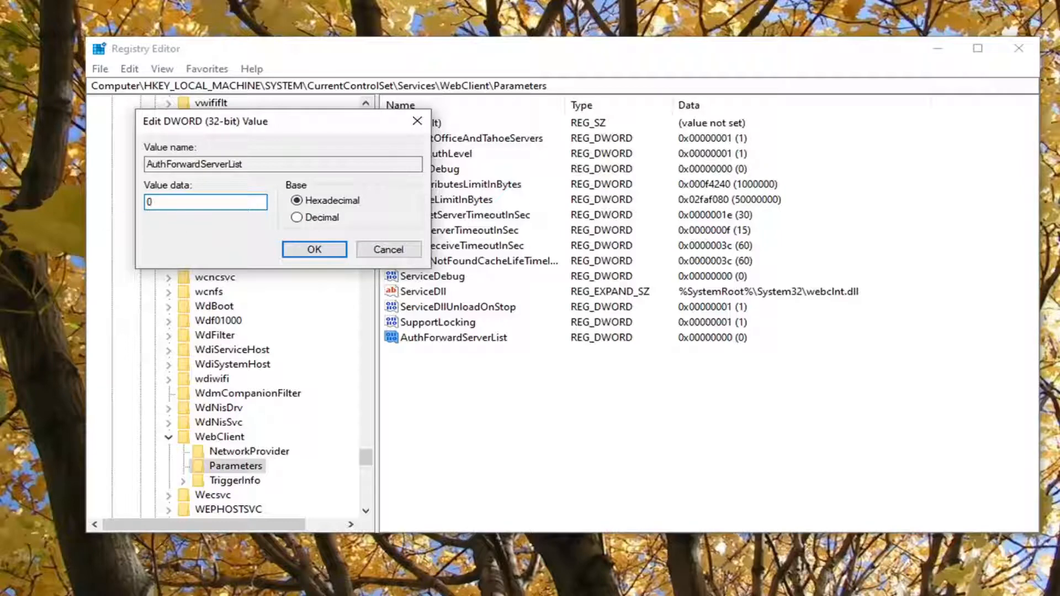
mouse_move(703, 340)
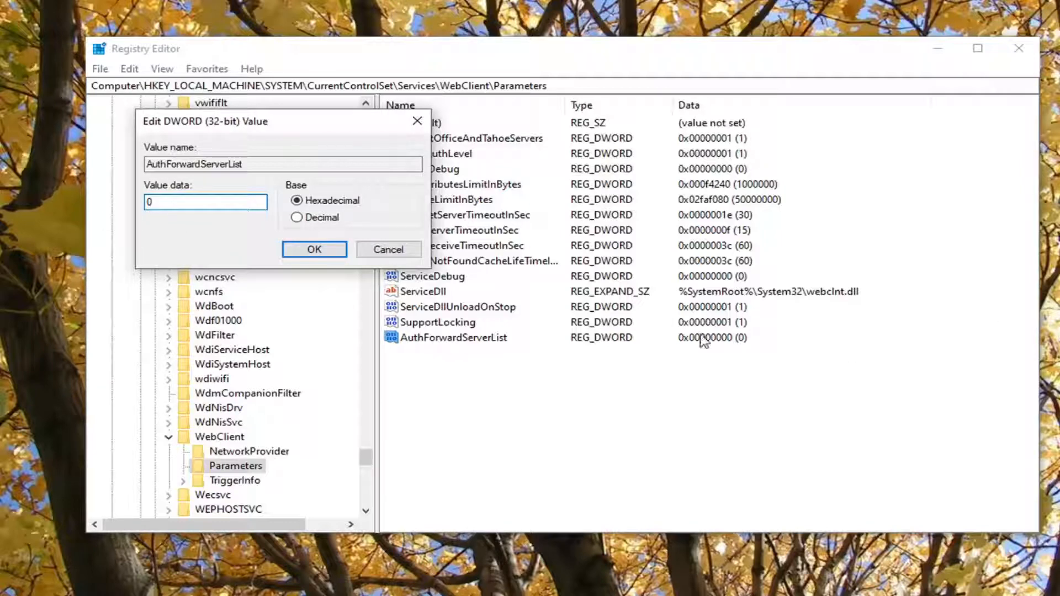
left_click(314, 249)
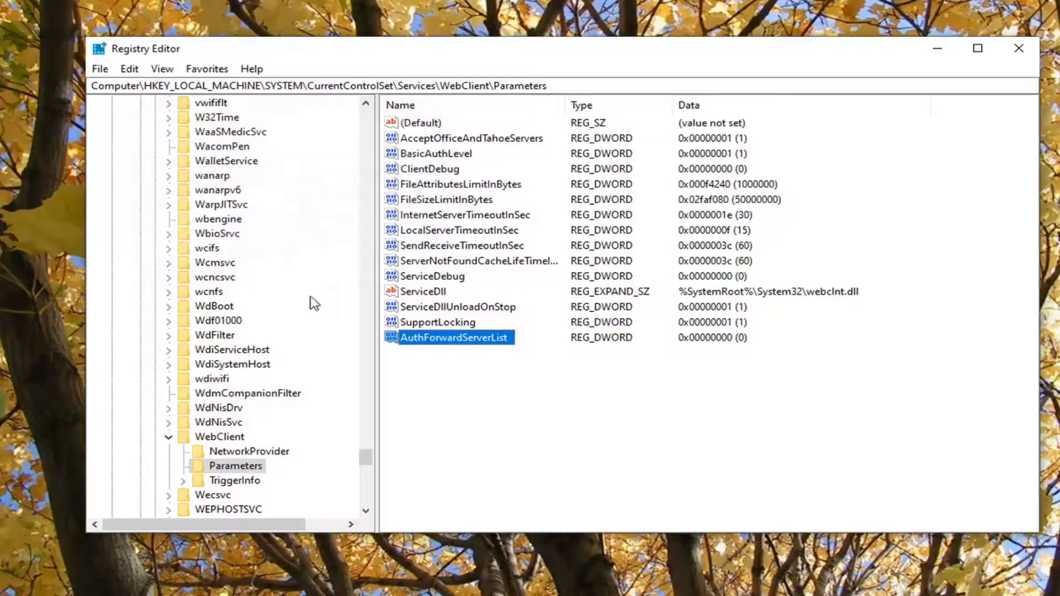